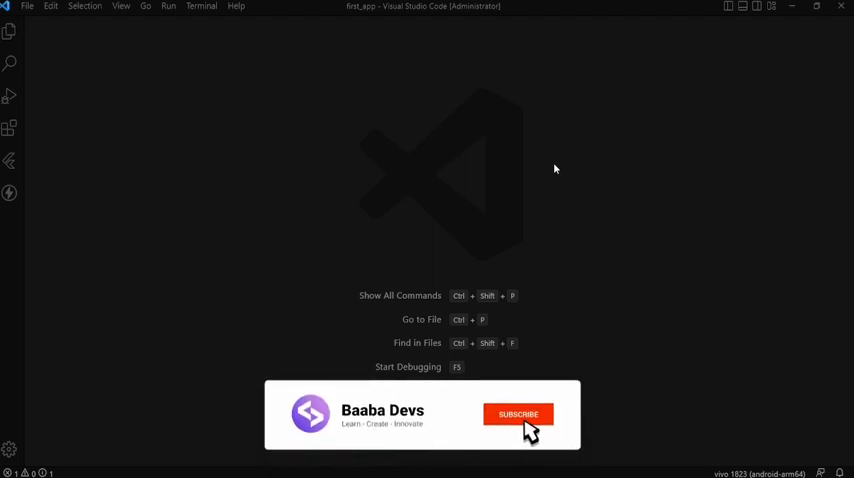
{"action": "left_click", "coordinate": [518, 414]}
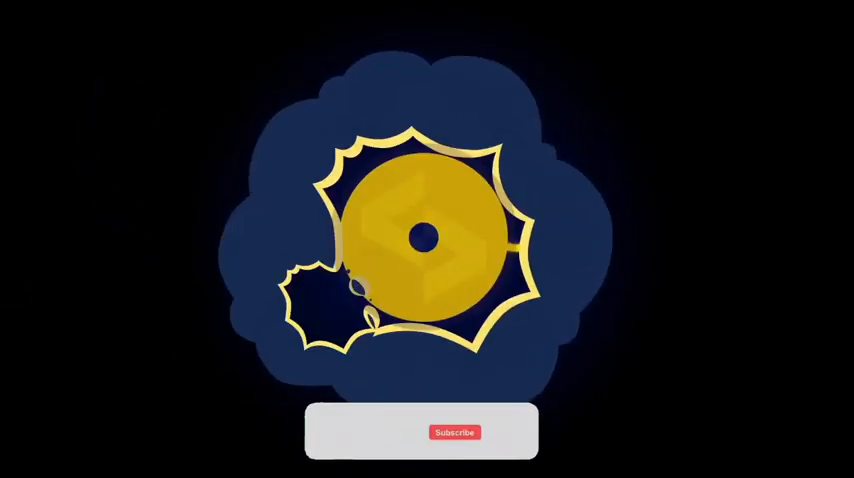
{"action": "left_click", "coordinate": [455, 432]}
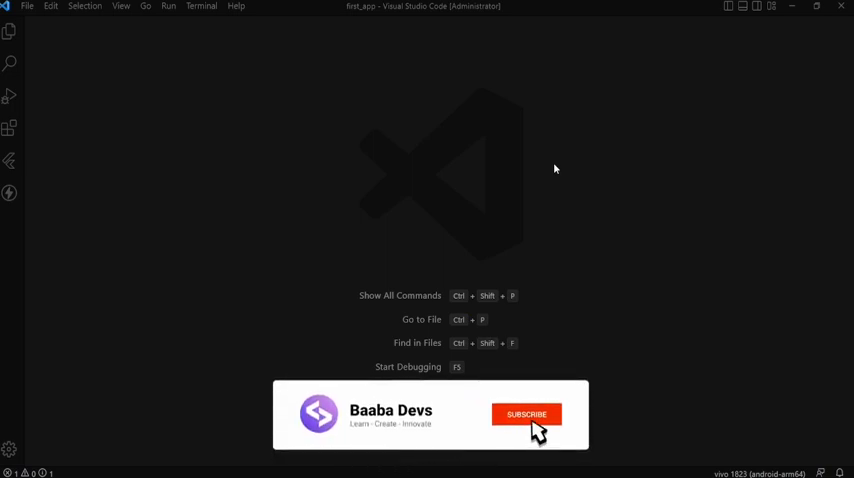
{"action": "left_click", "coordinate": [526, 414]}
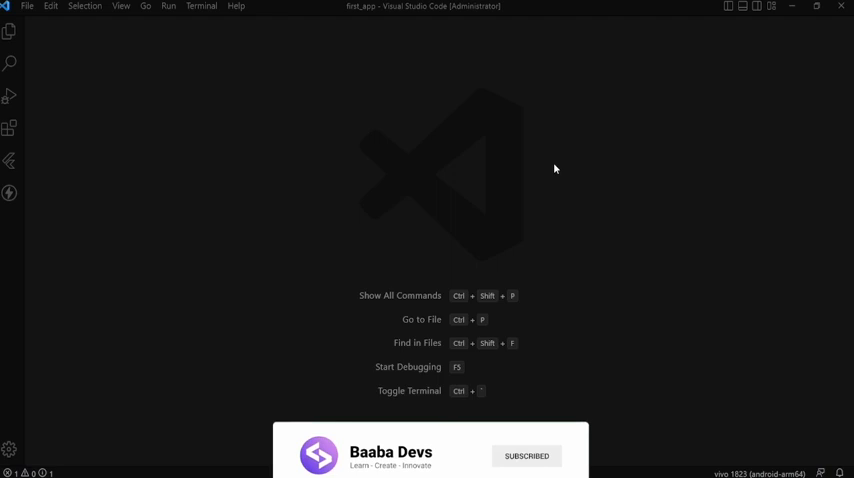